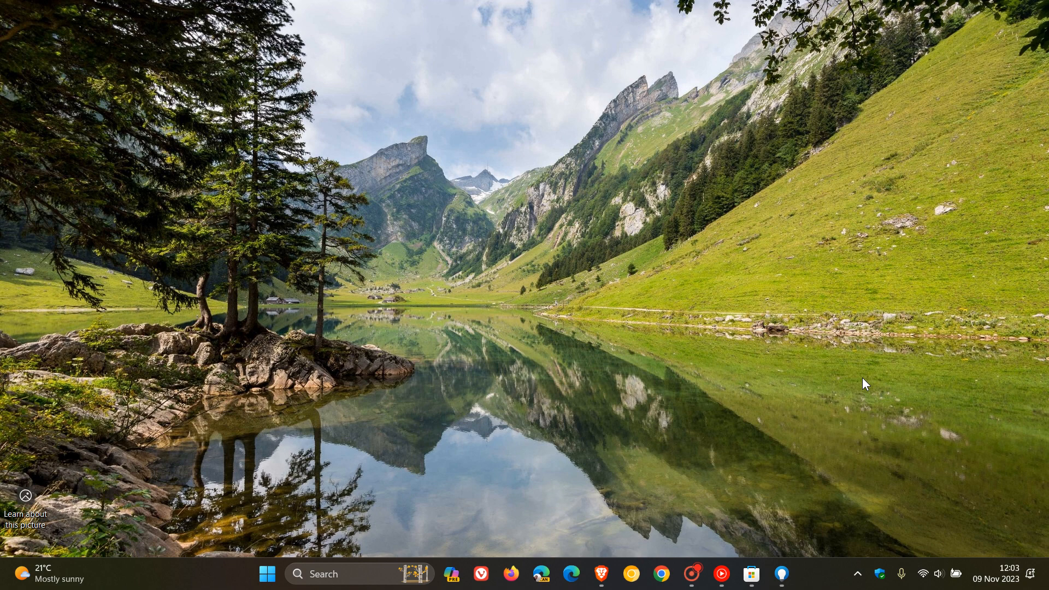
{"action": "mouse_move", "coordinate": [558, 387]}
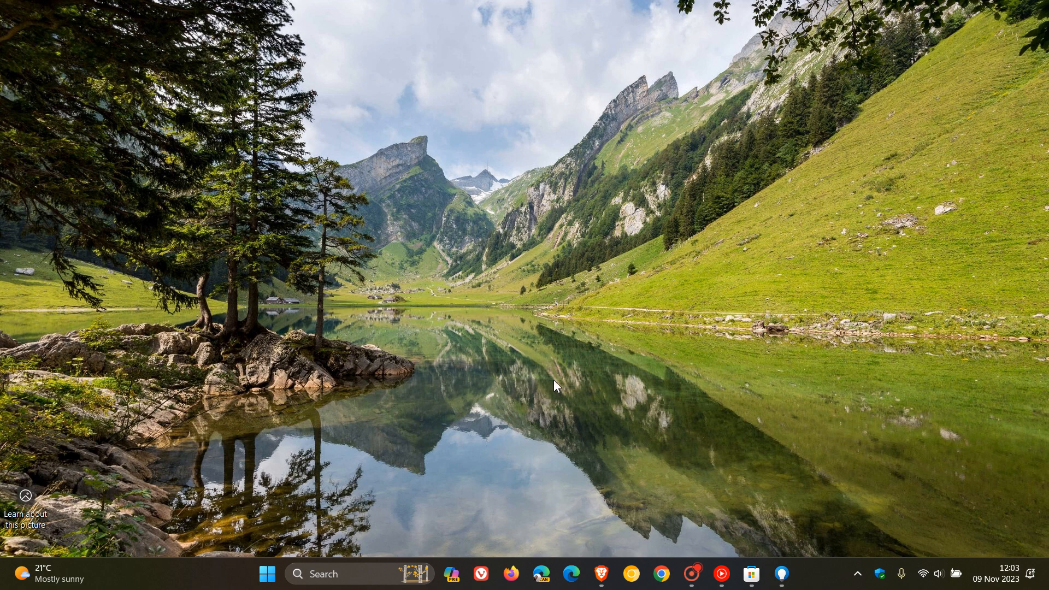
{"action": "mouse_move", "coordinate": [652, 348]}
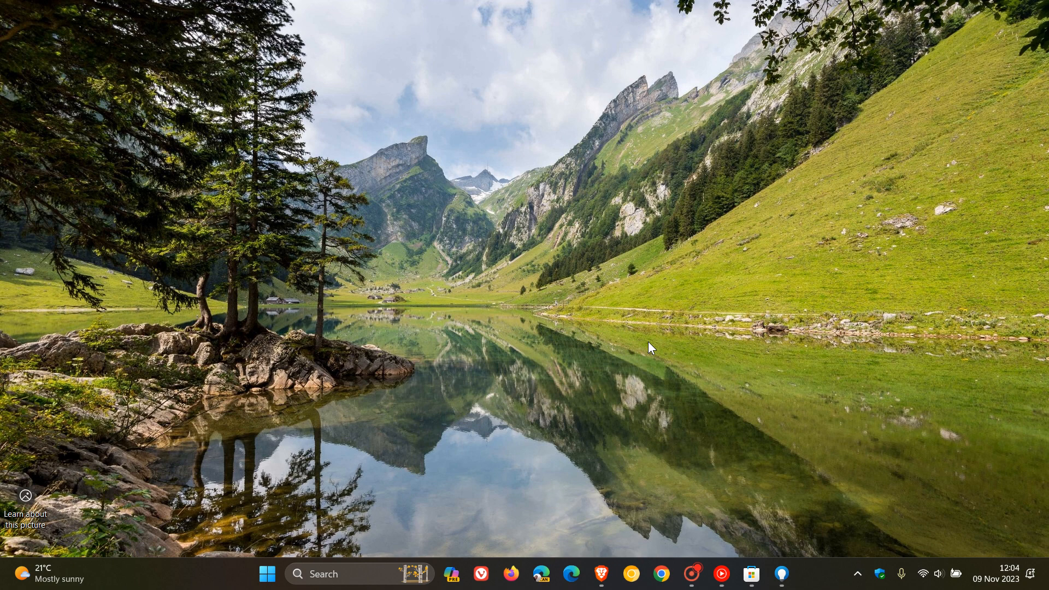
{"action": "mouse_move", "coordinate": [706, 182]}
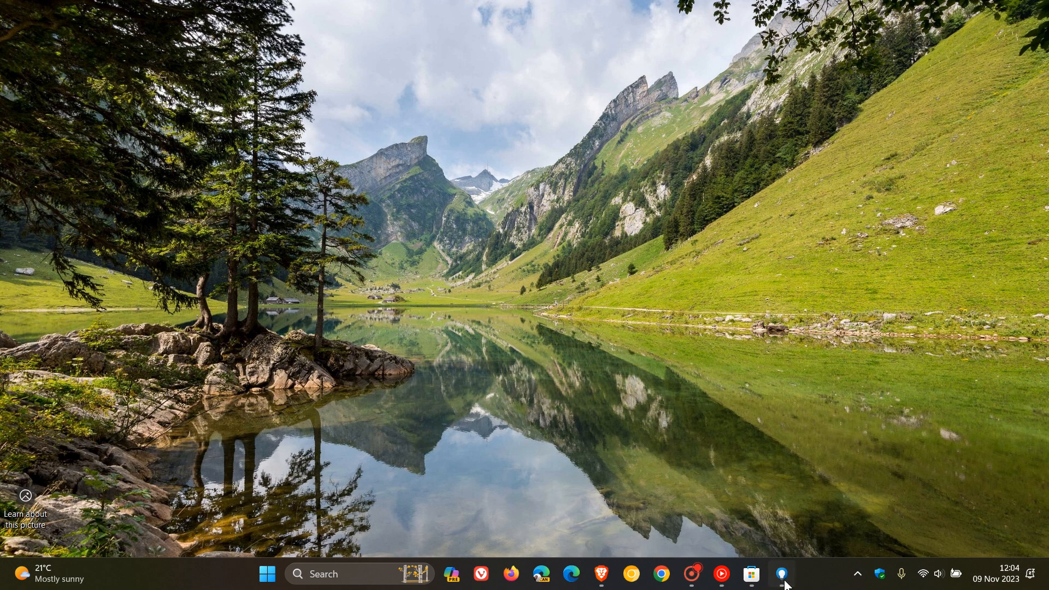
Launch Tips, then show the Microsoft Tips product page in Microsoft Store.
{"action": "left_click", "coordinate": [781, 574]}
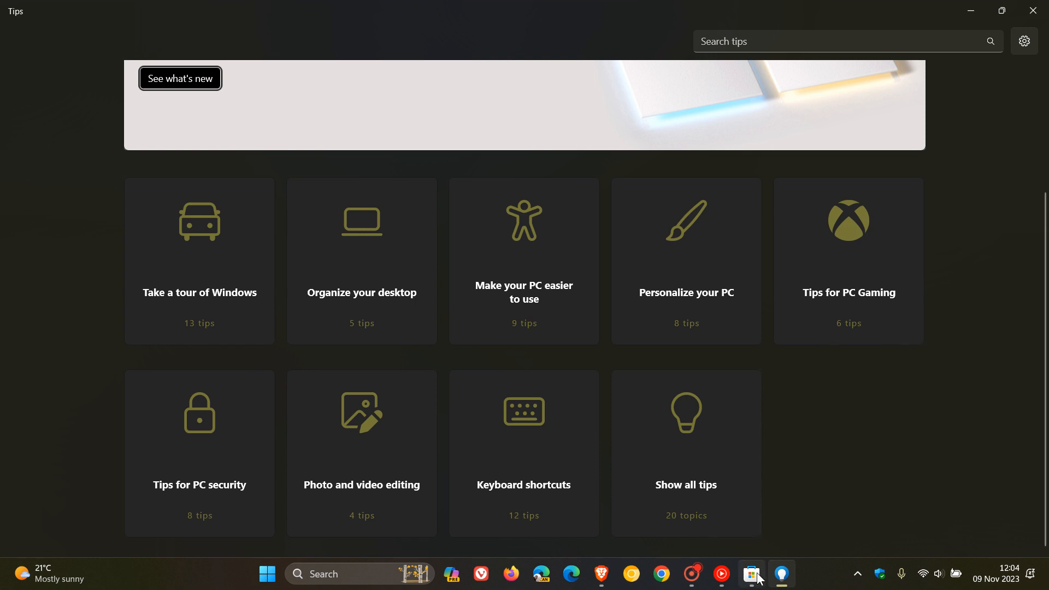
{"action": "left_click", "coordinate": [751, 575]}
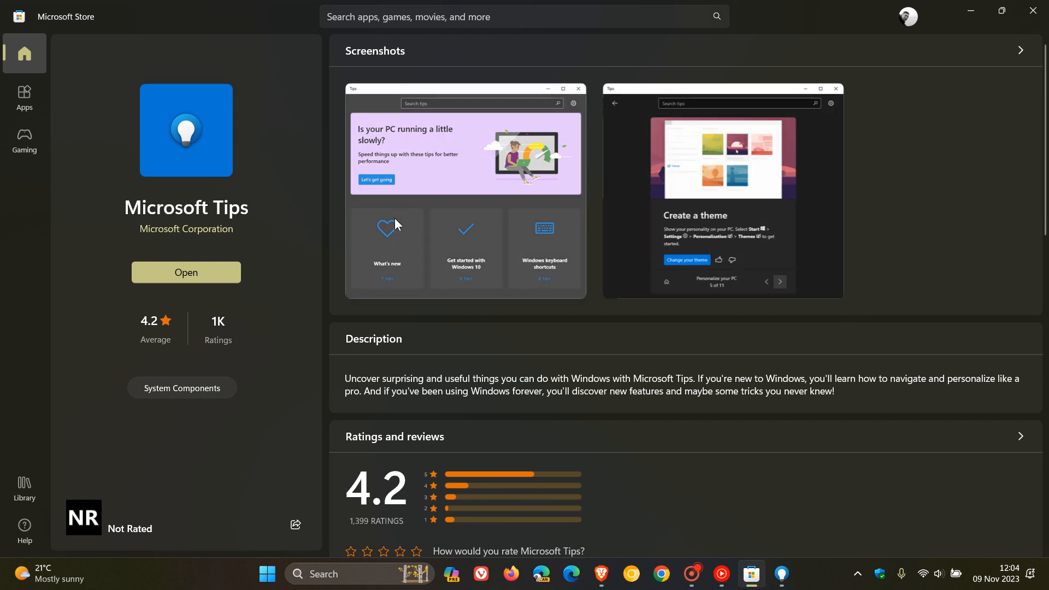
Bring Tips to the front and scroll up to the Windows 11 'See what's new' banner.
{"action": "left_click", "coordinate": [186, 272]}
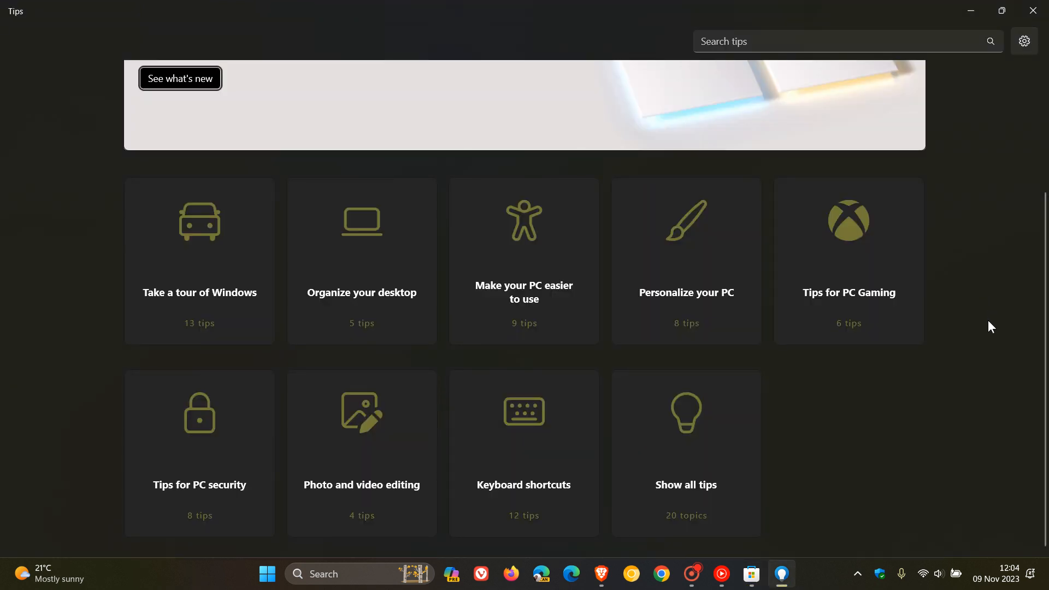
{"action": "mouse_move", "coordinate": [976, 411]}
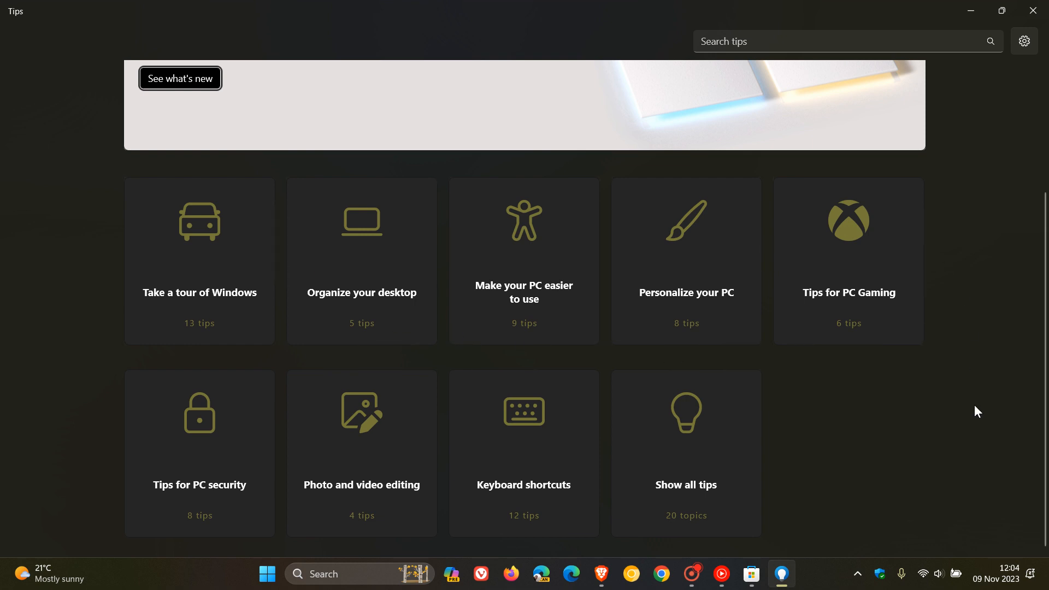
{"action": "mouse_move", "coordinate": [343, 166]}
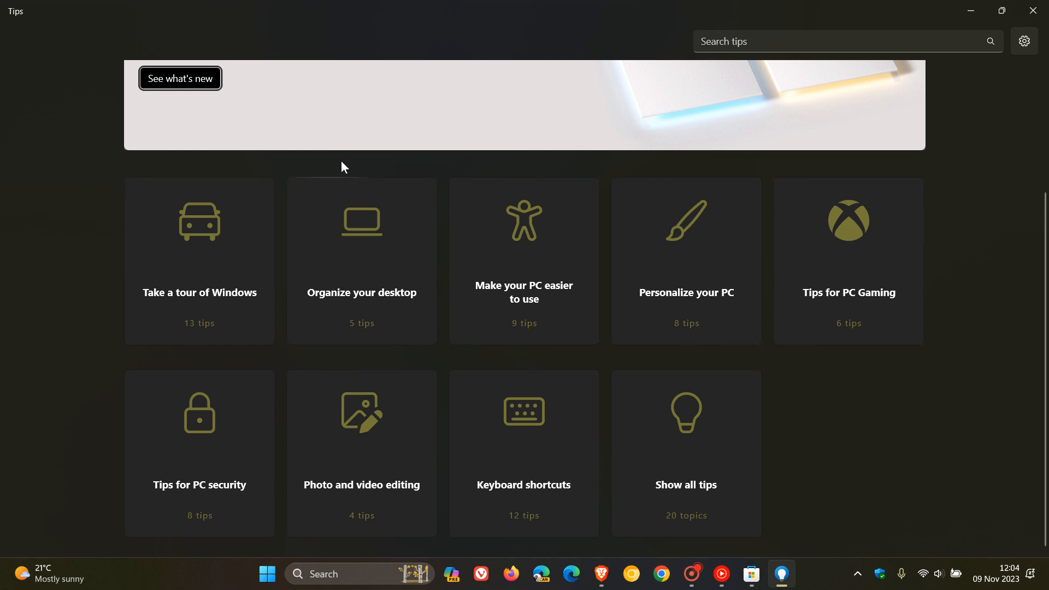
{"action": "mouse_move", "coordinate": [558, 243]}
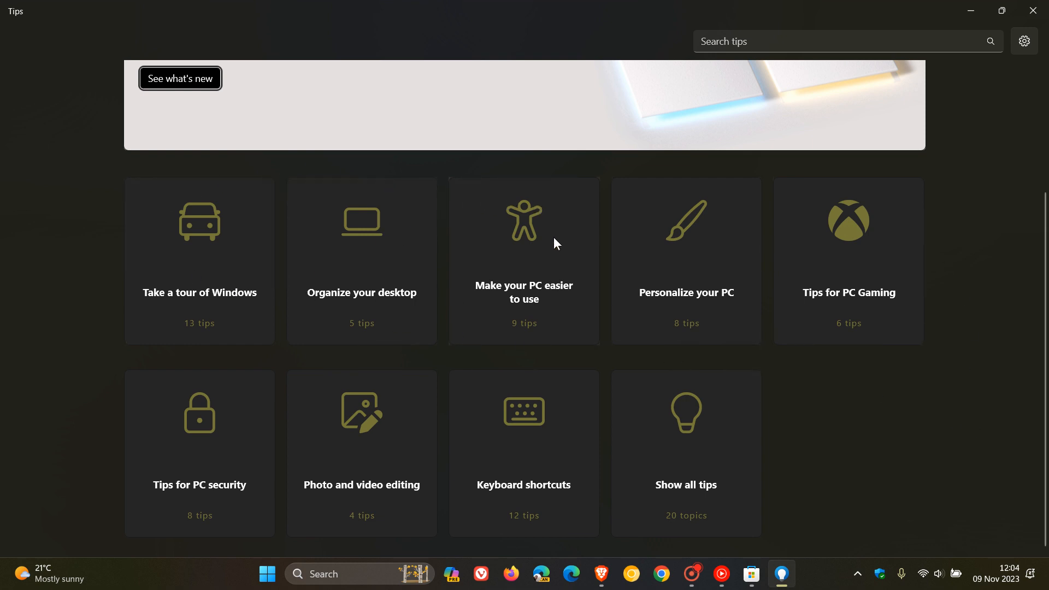
{"action": "mouse_move", "coordinate": [682, 239]}
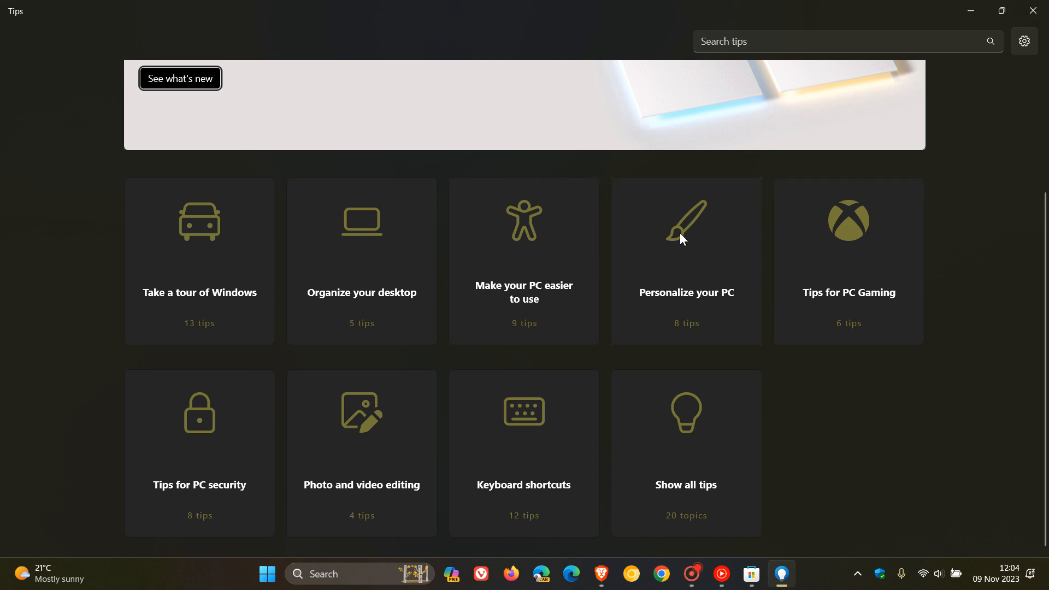
{"action": "scroll", "scroll_direction": "up", "scroll_amount": 3}
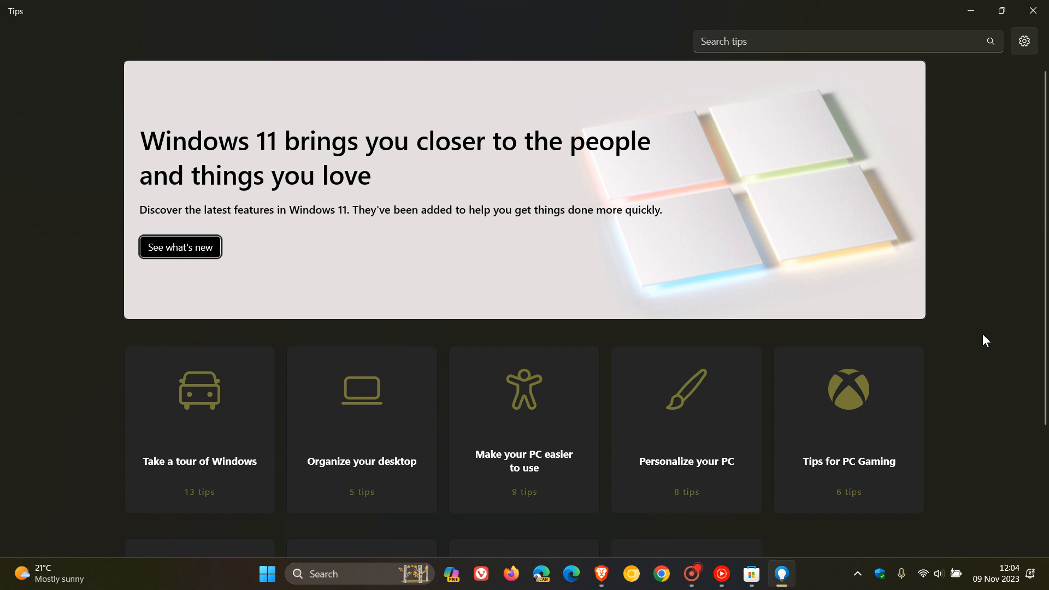
{"action": "mouse_move", "coordinate": [969, 245]}
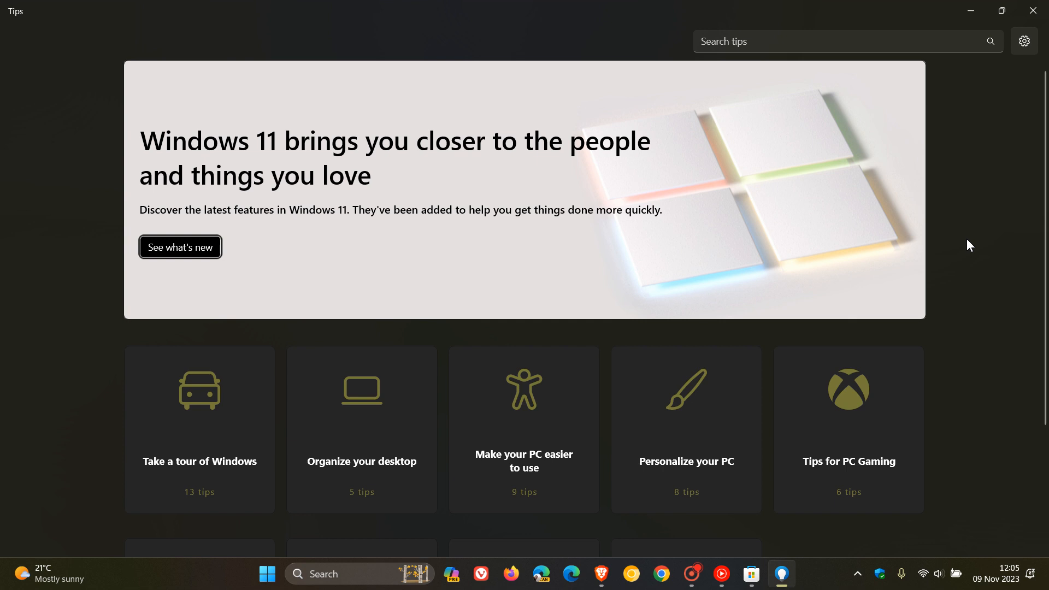
{"action": "mouse_move", "coordinate": [884, 262]}
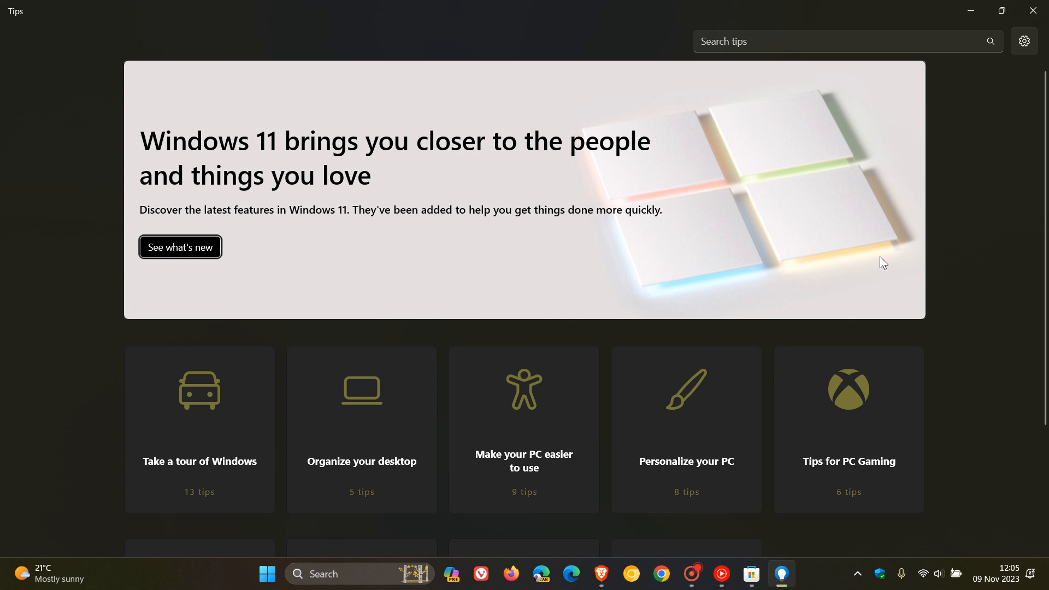
Start 'See what's new' and advance seven slides to slide 8 of 9, the backup solution.
{"action": "left_click", "coordinate": [180, 247]}
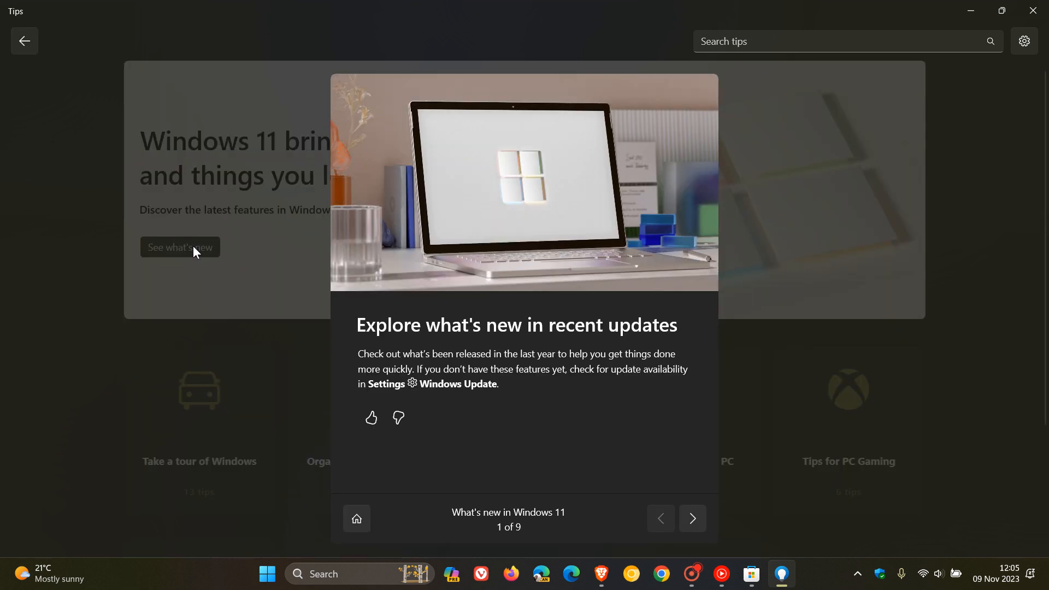
{"action": "mouse_move", "coordinate": [930, 285]}
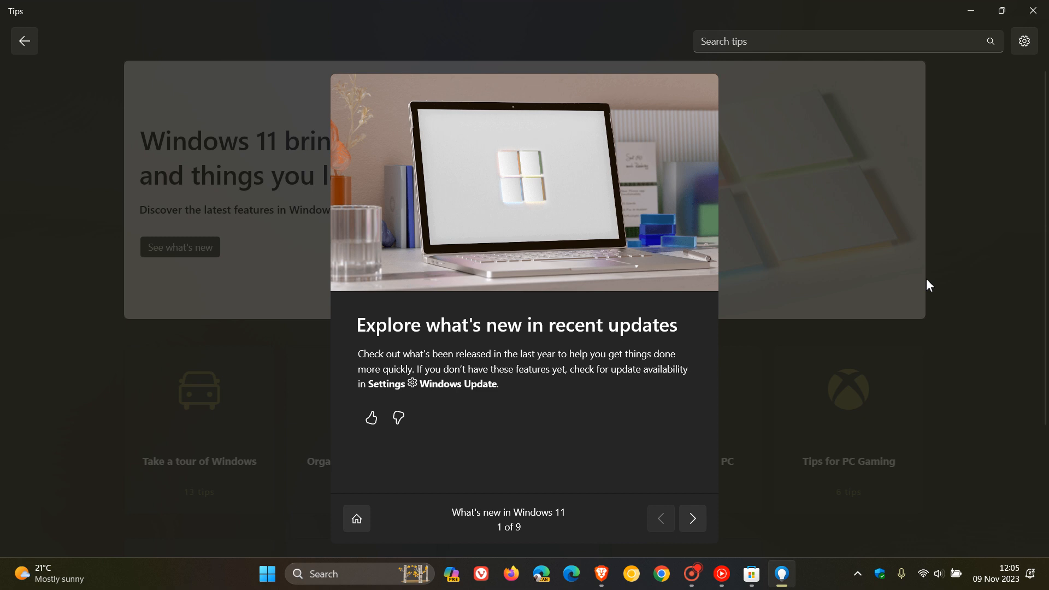
{"action": "left_click", "coordinate": [692, 518]}
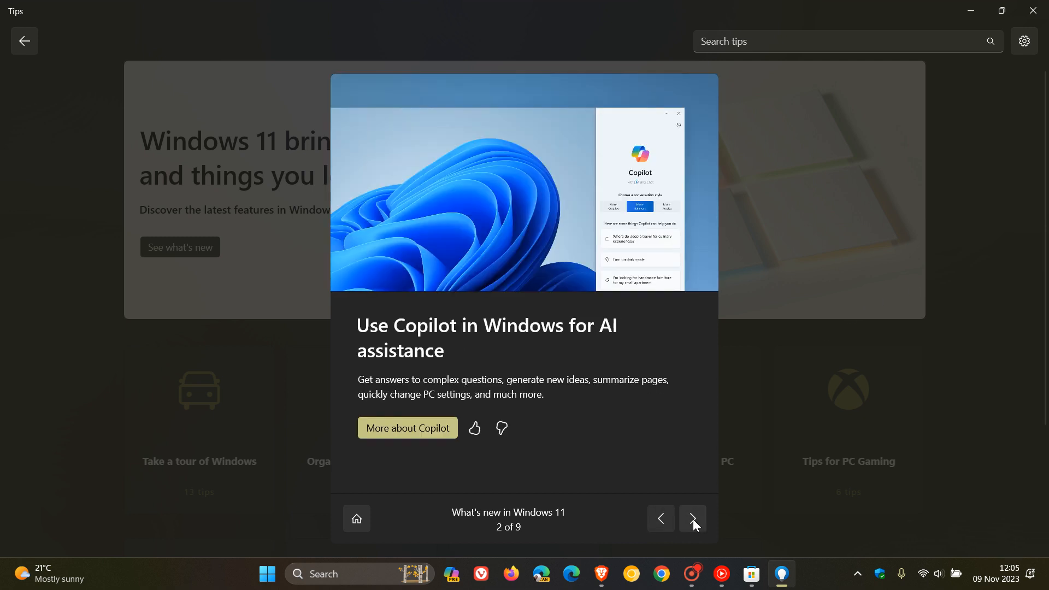
{"action": "left_click", "coordinate": [692, 521]}
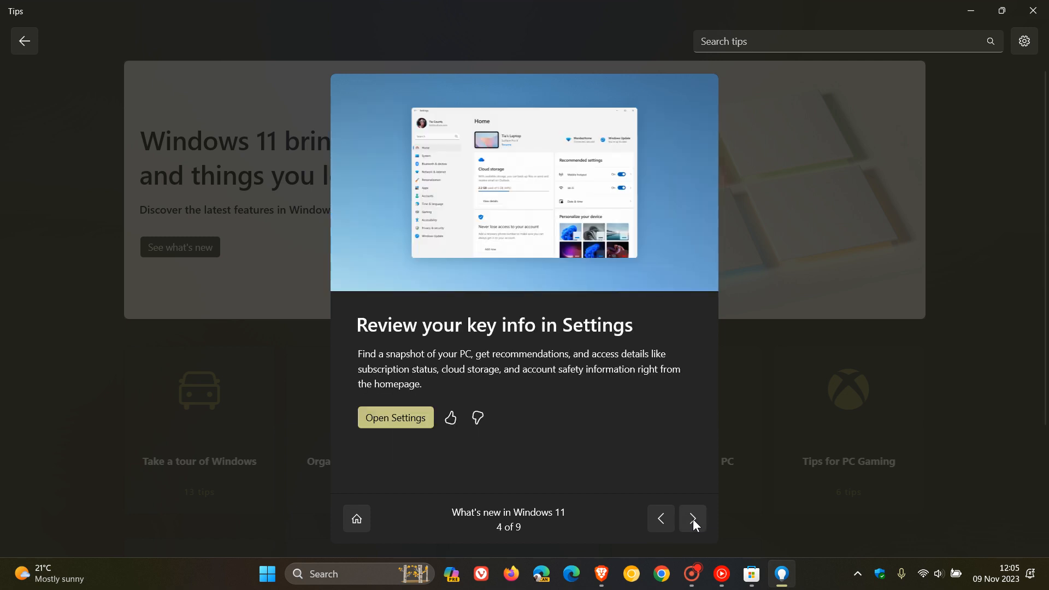
{"action": "left_click", "coordinate": [691, 519]}
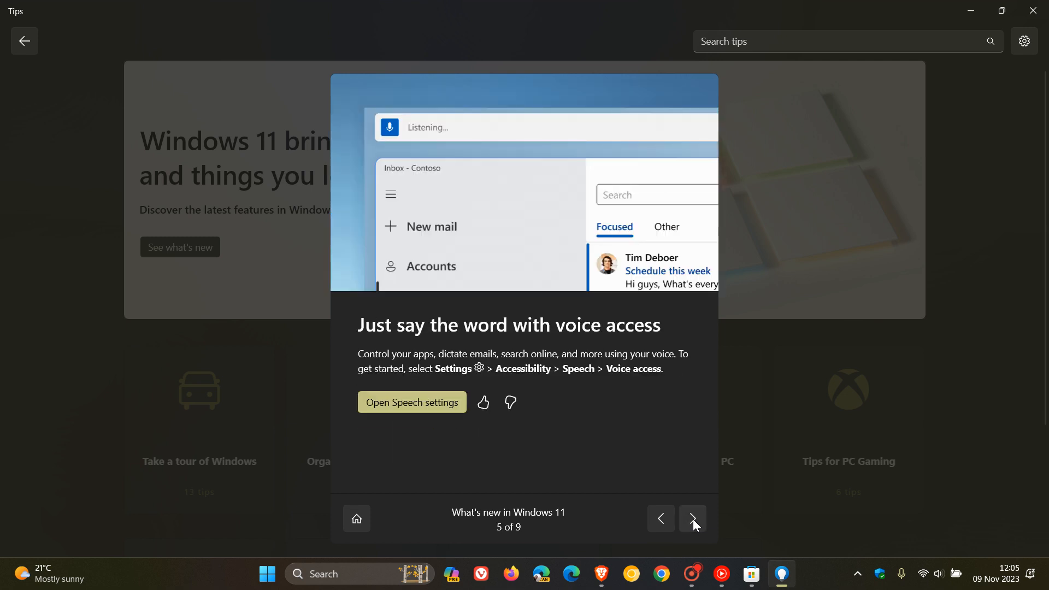
{"action": "left_click", "coordinate": [693, 521]}
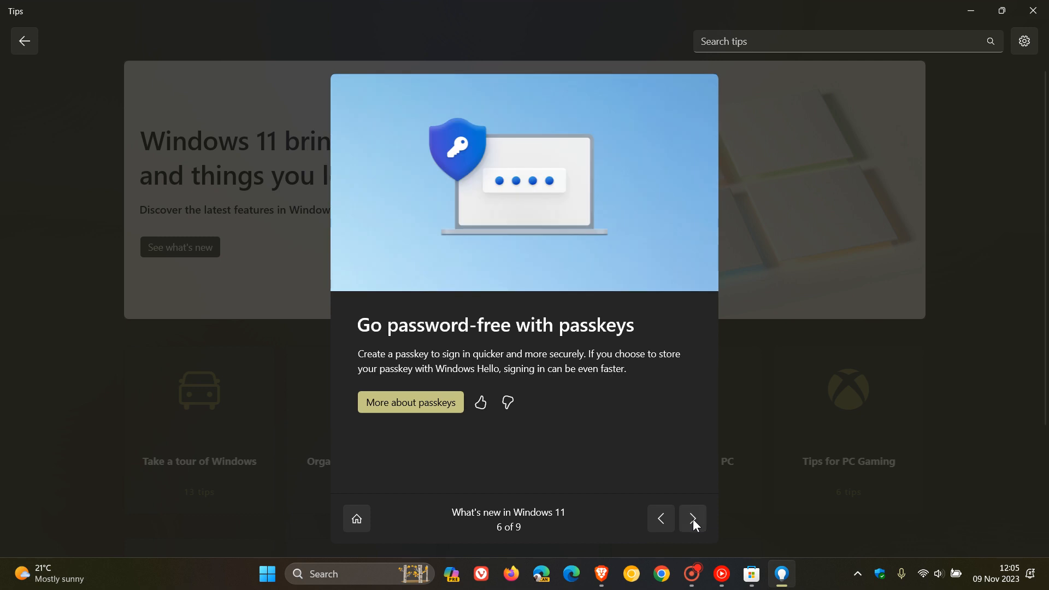
{"action": "left_click", "coordinate": [692, 524]}
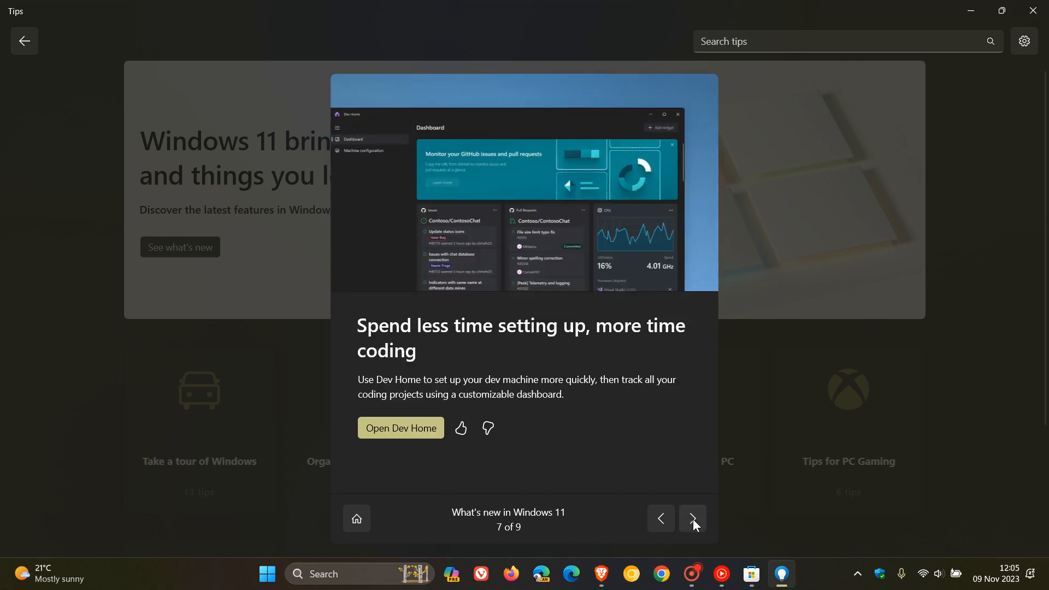
{"action": "left_click", "coordinate": [692, 520]}
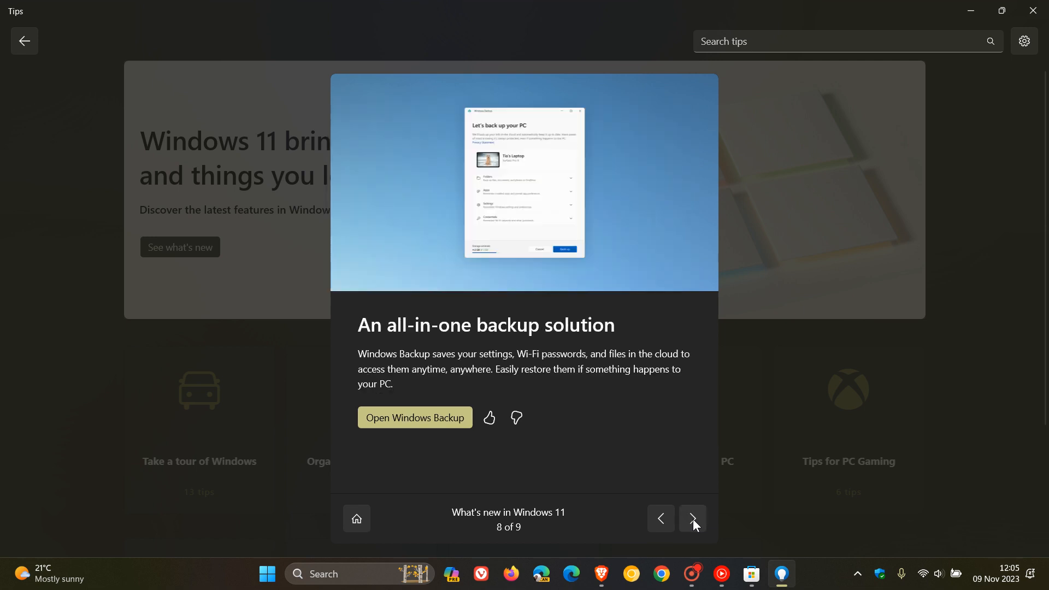
{"action": "left_click", "coordinate": [692, 518]}
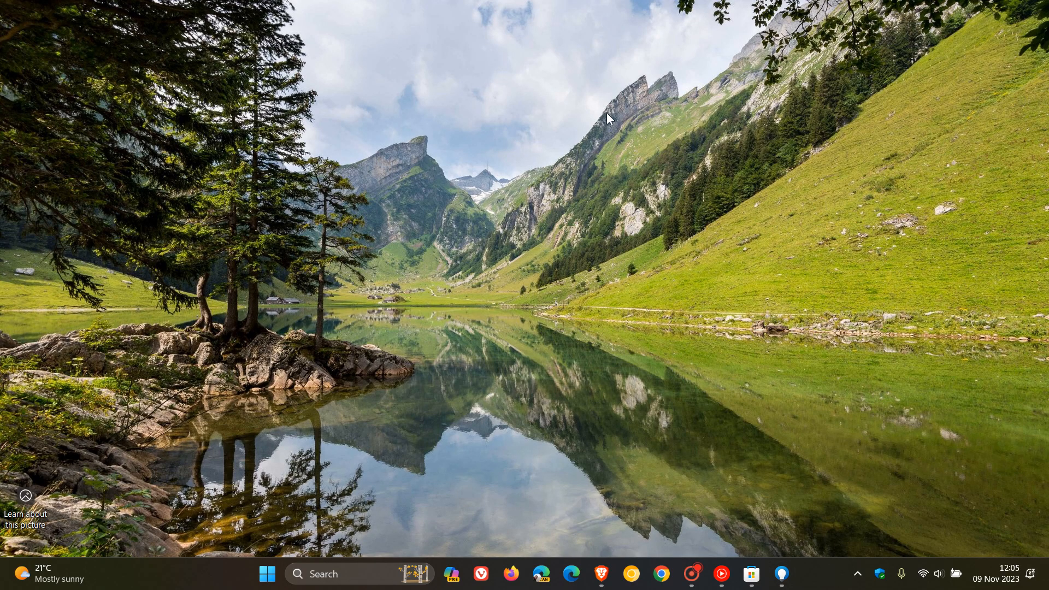
{"action": "mouse_move", "coordinate": [559, 300]}
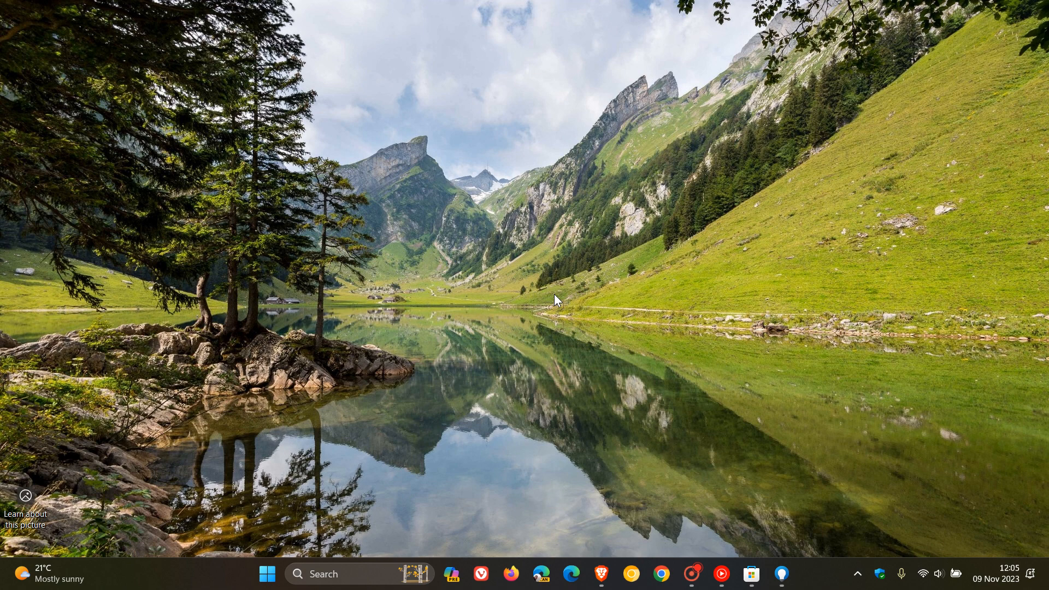
{"action": "mouse_move", "coordinate": [632, 247]}
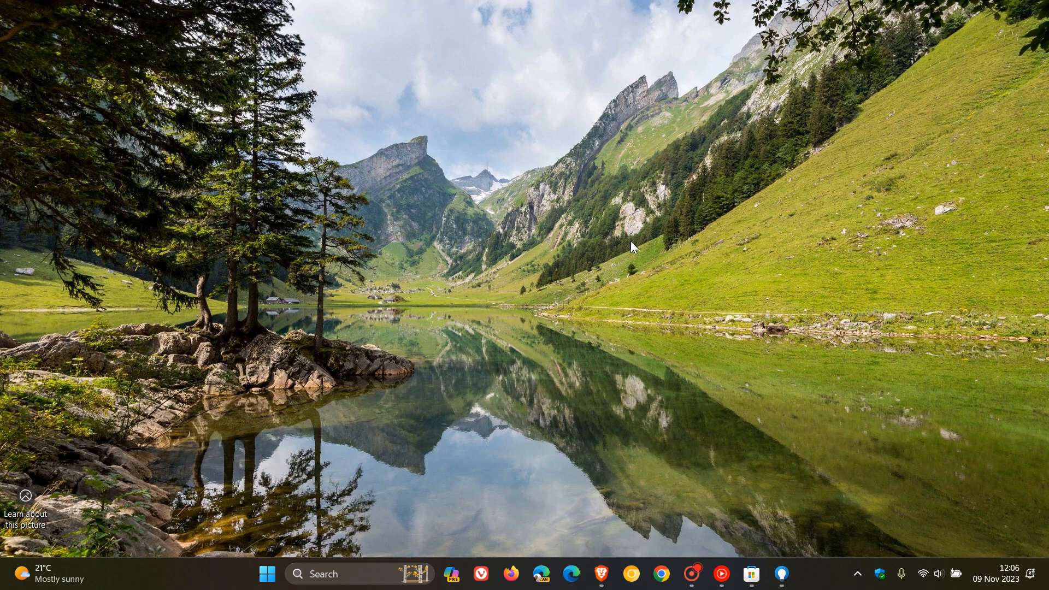